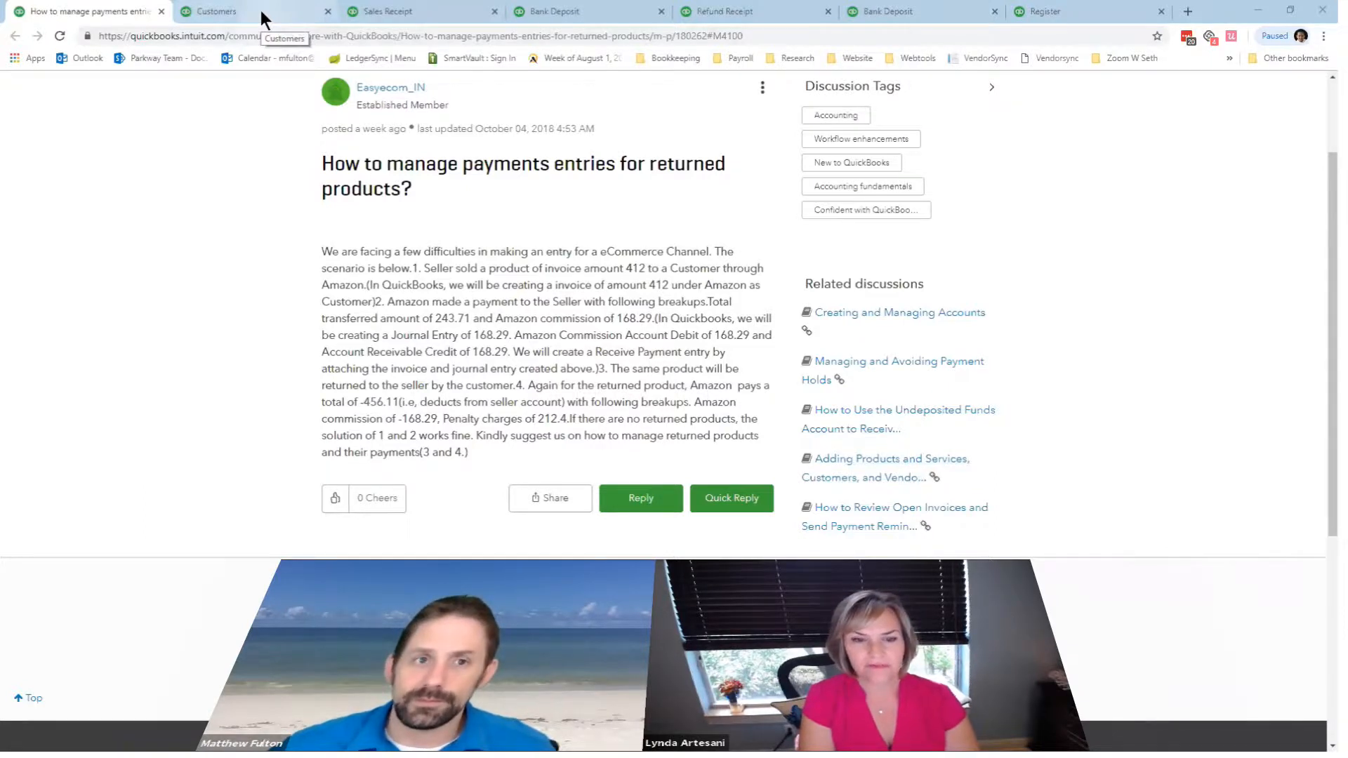
- Show Amazon's transaction list with the $412 sales receipt and $412 refund, both paid
left_click(232, 11)
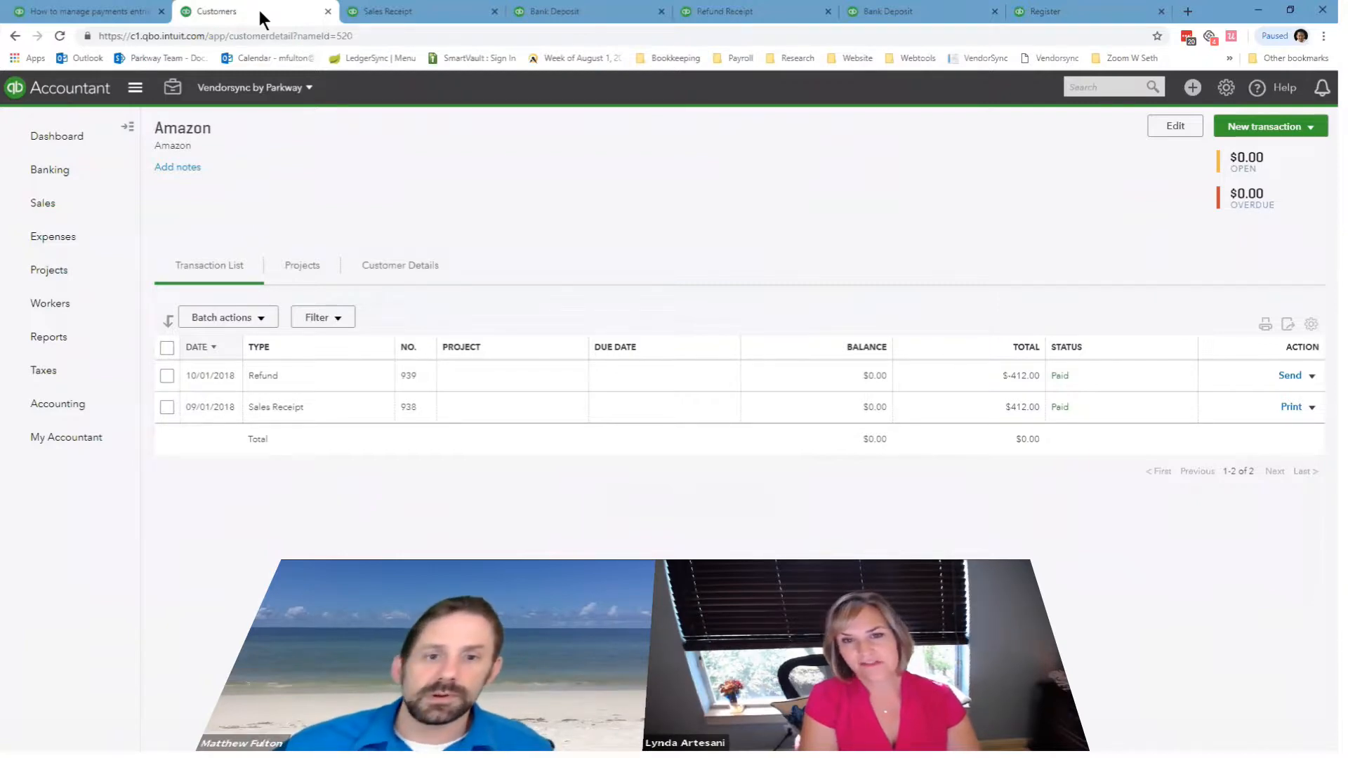
mouse_move(421, 11)
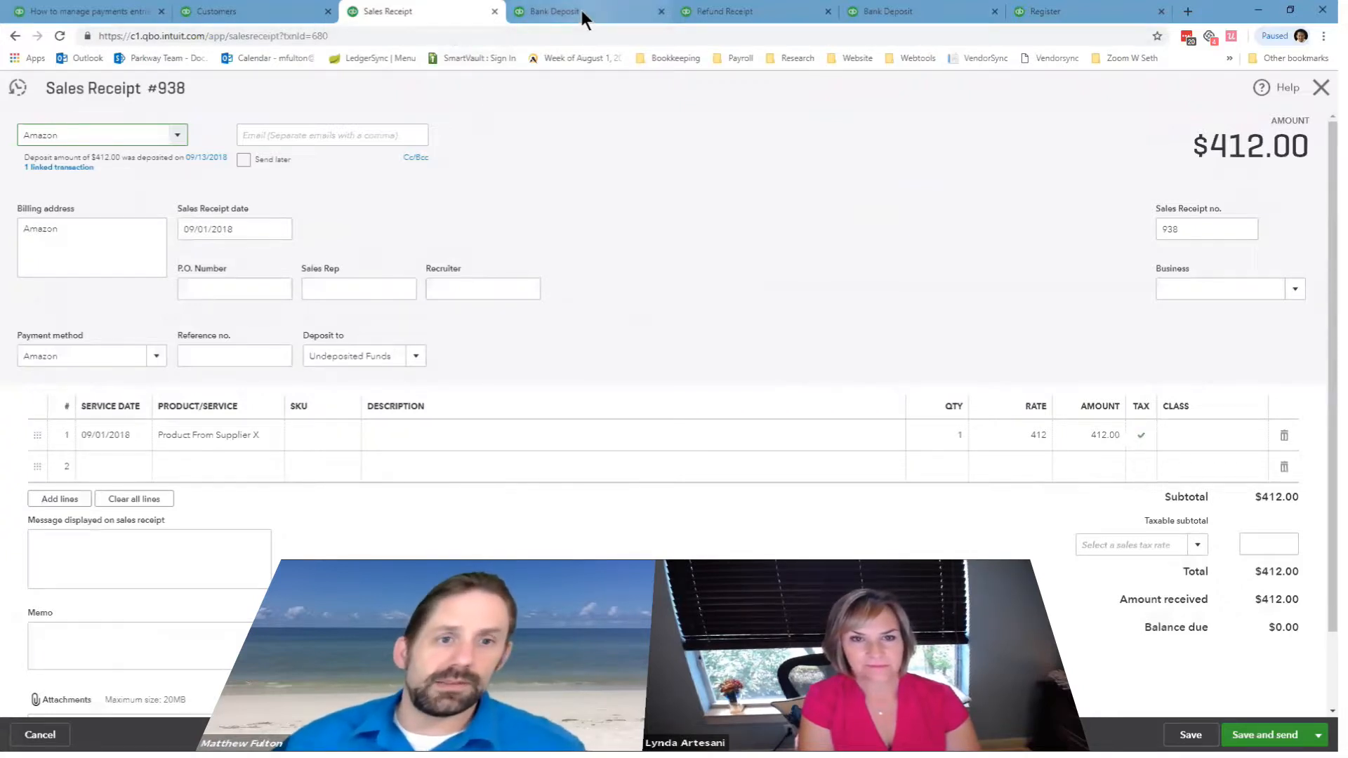
mouse_move(585, 17)
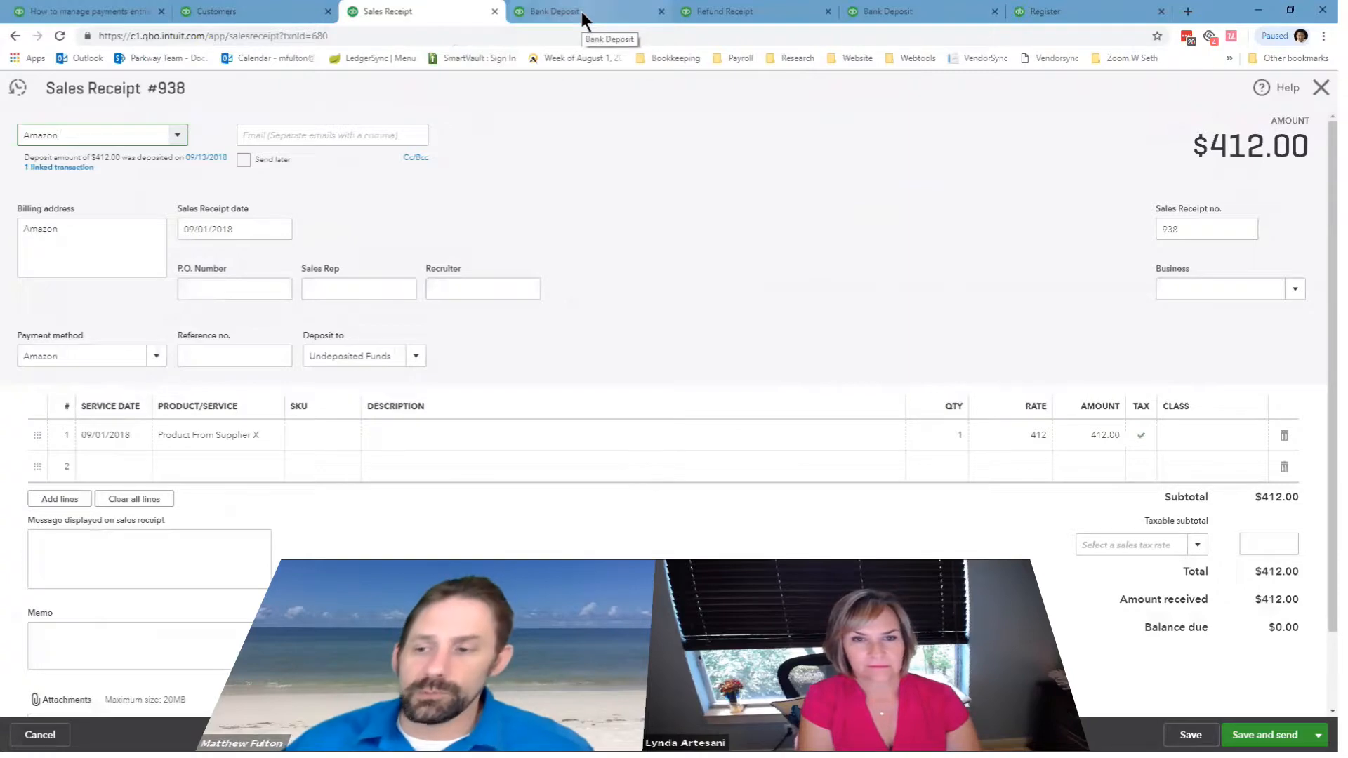
- Review the deposit: $412 Amazon receipt less $168.29 Commission Expense, totalling $243.71
left_click(589, 11)
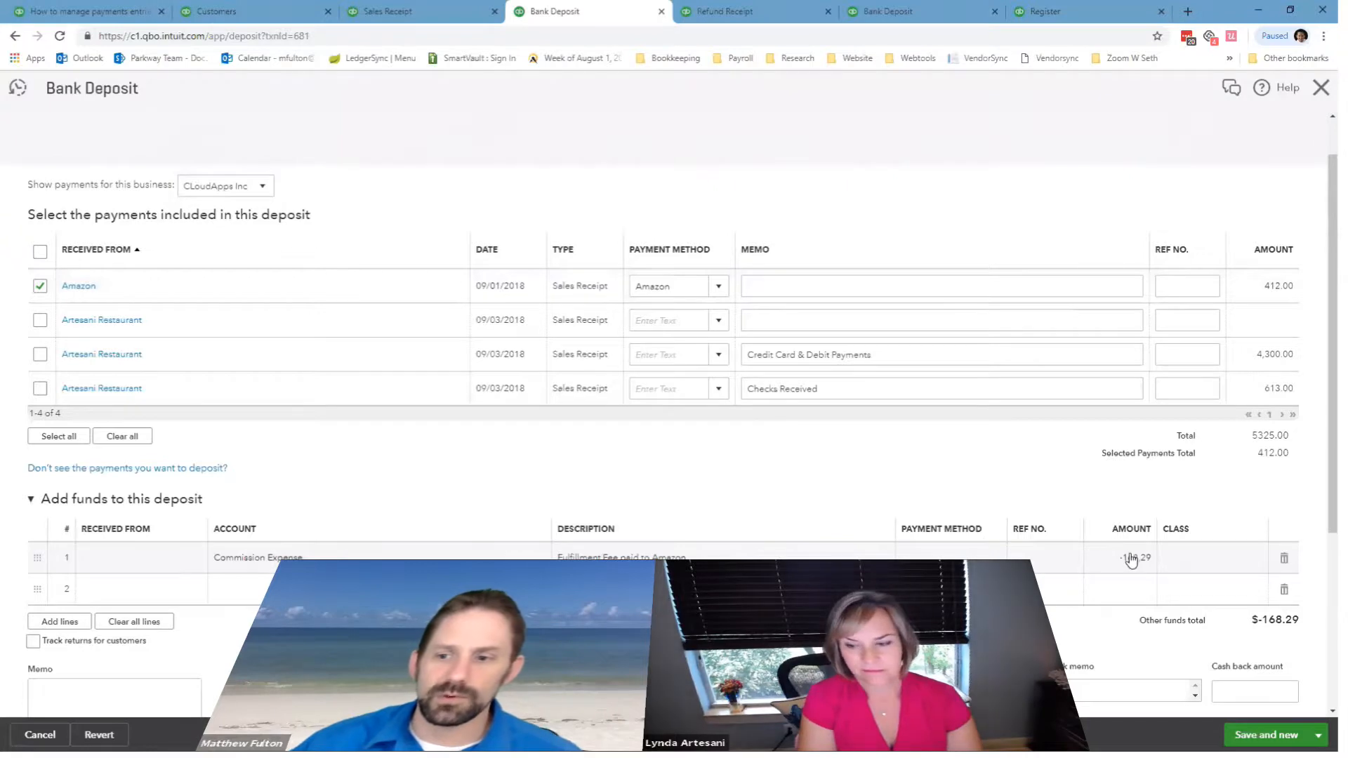
mouse_move(1099, 547)
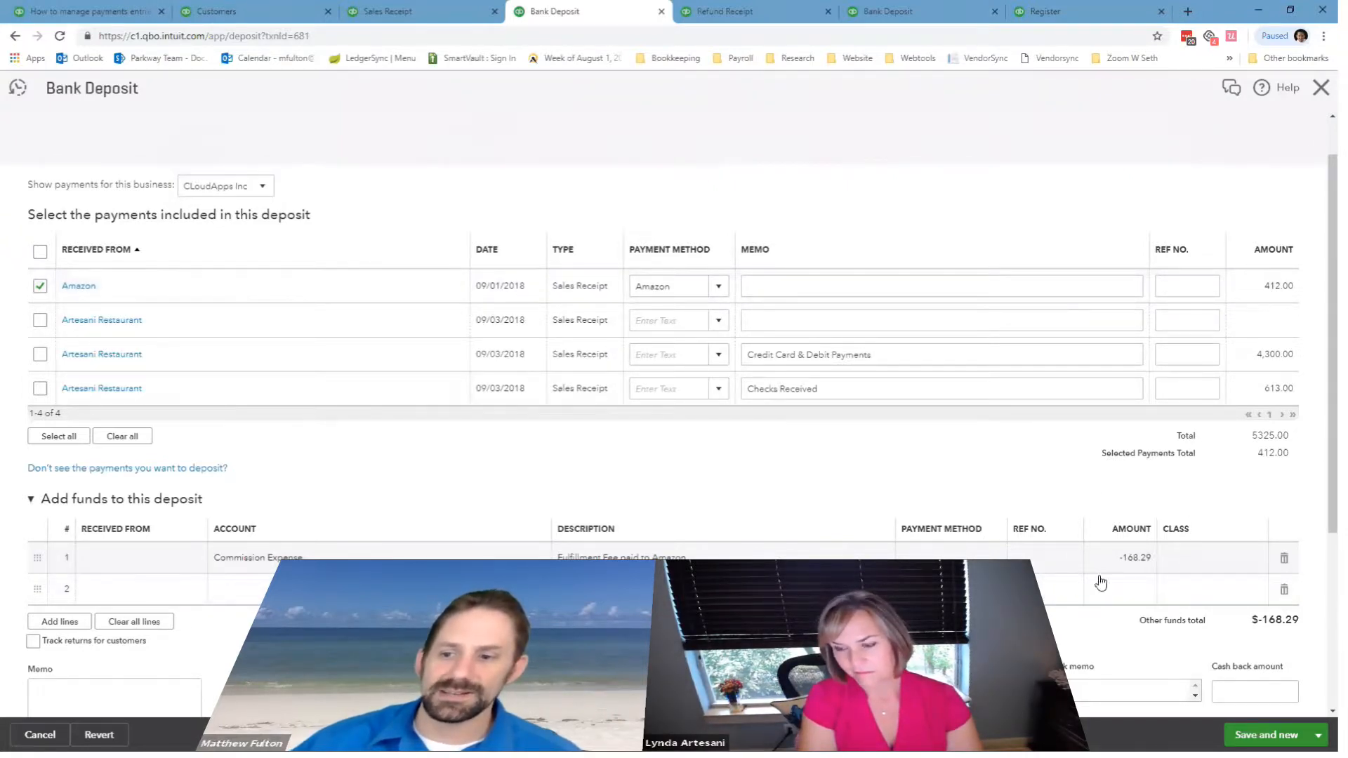
scroll("down", 3)
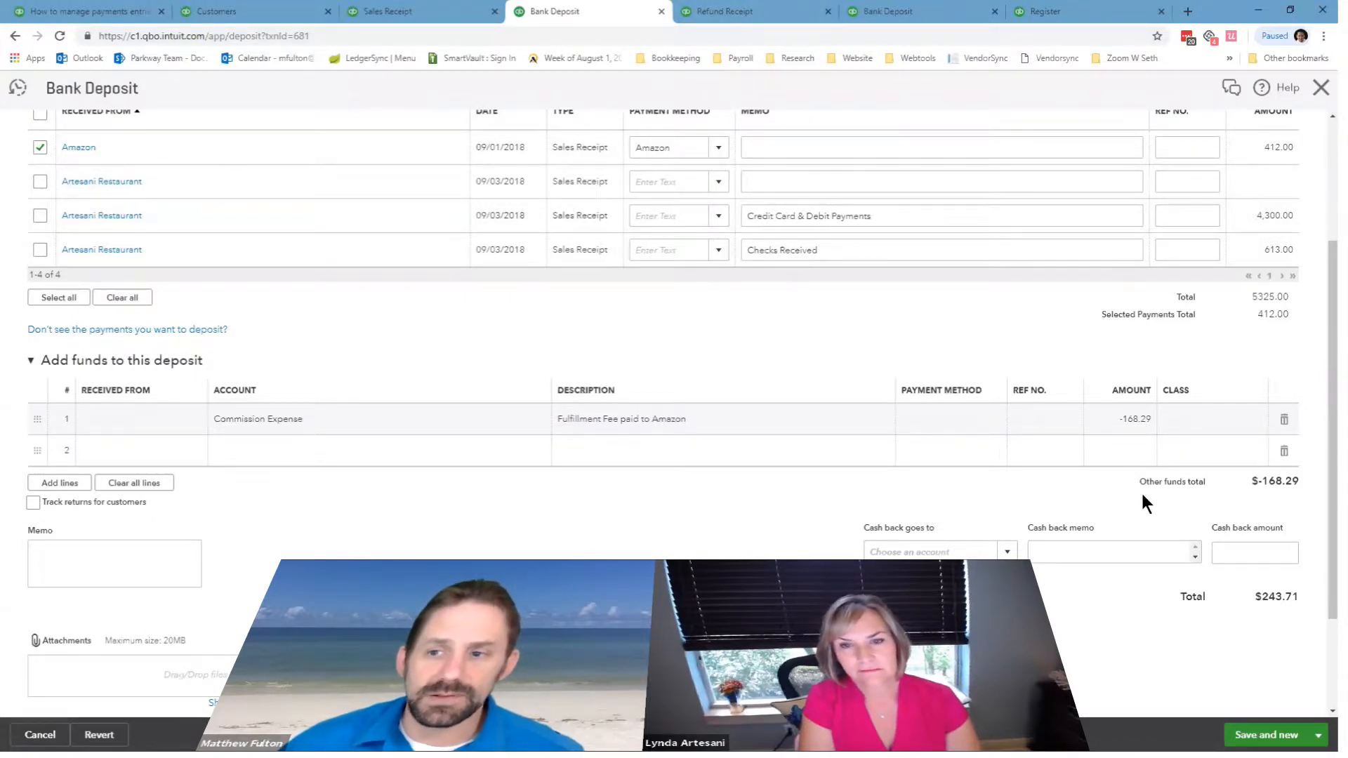
mouse_move(1188, 490)
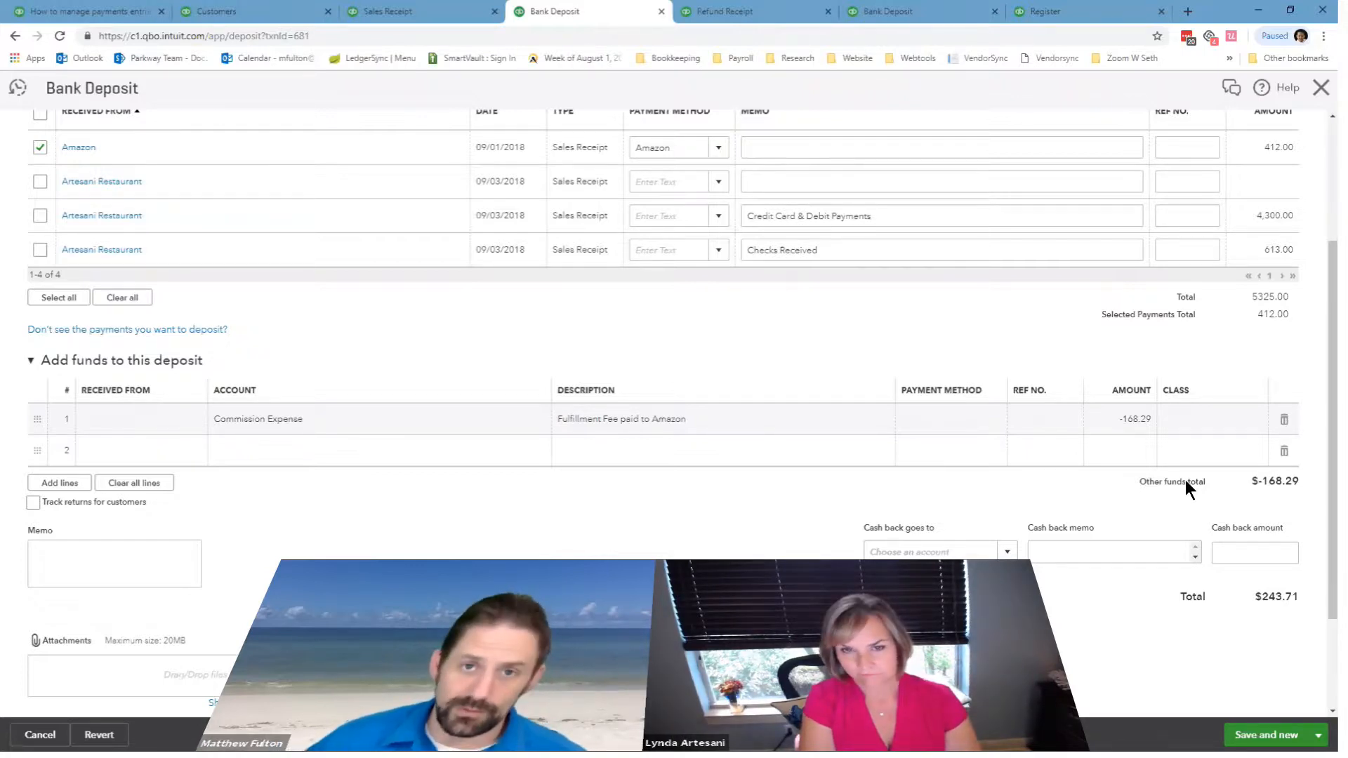
mouse_move(730, 31)
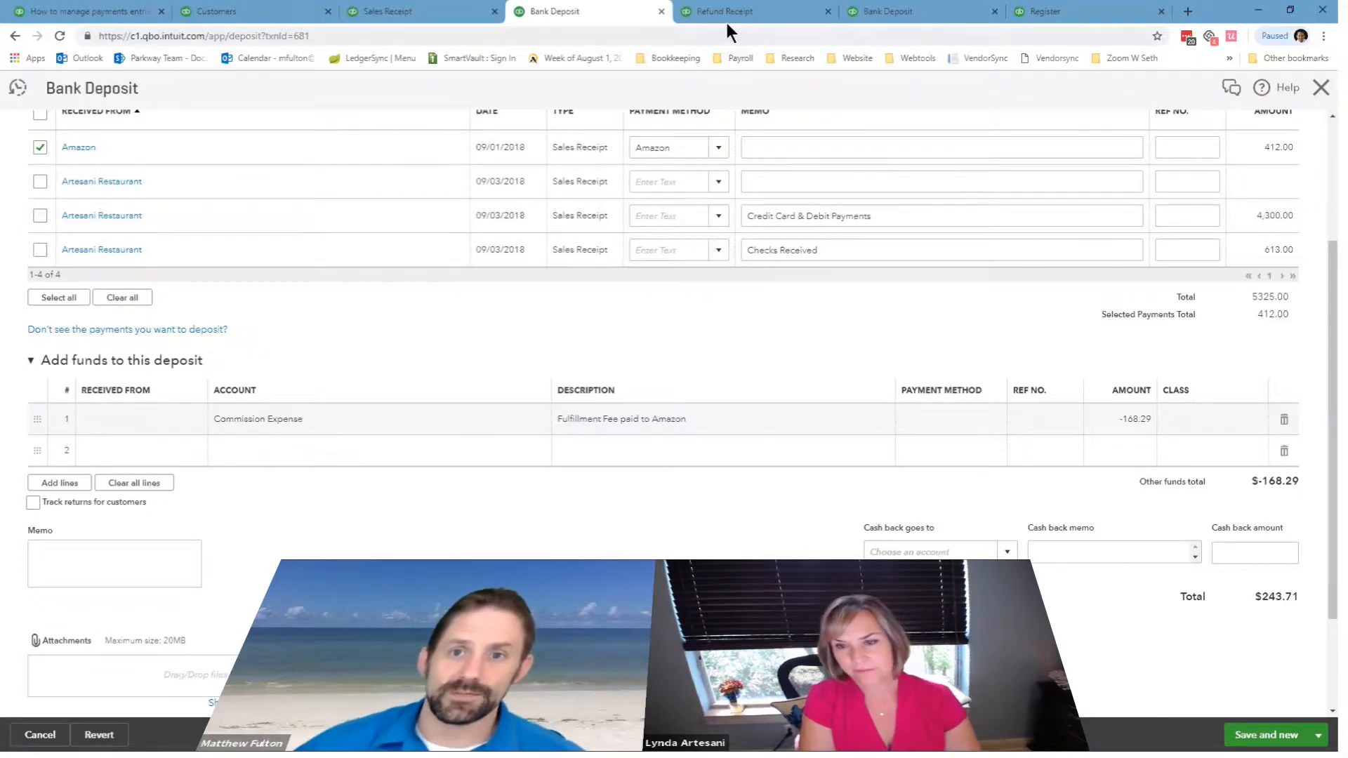
- Show refund receipt #939 for $412 from Clearing, dated 10/01/2018
left_click(741, 11)
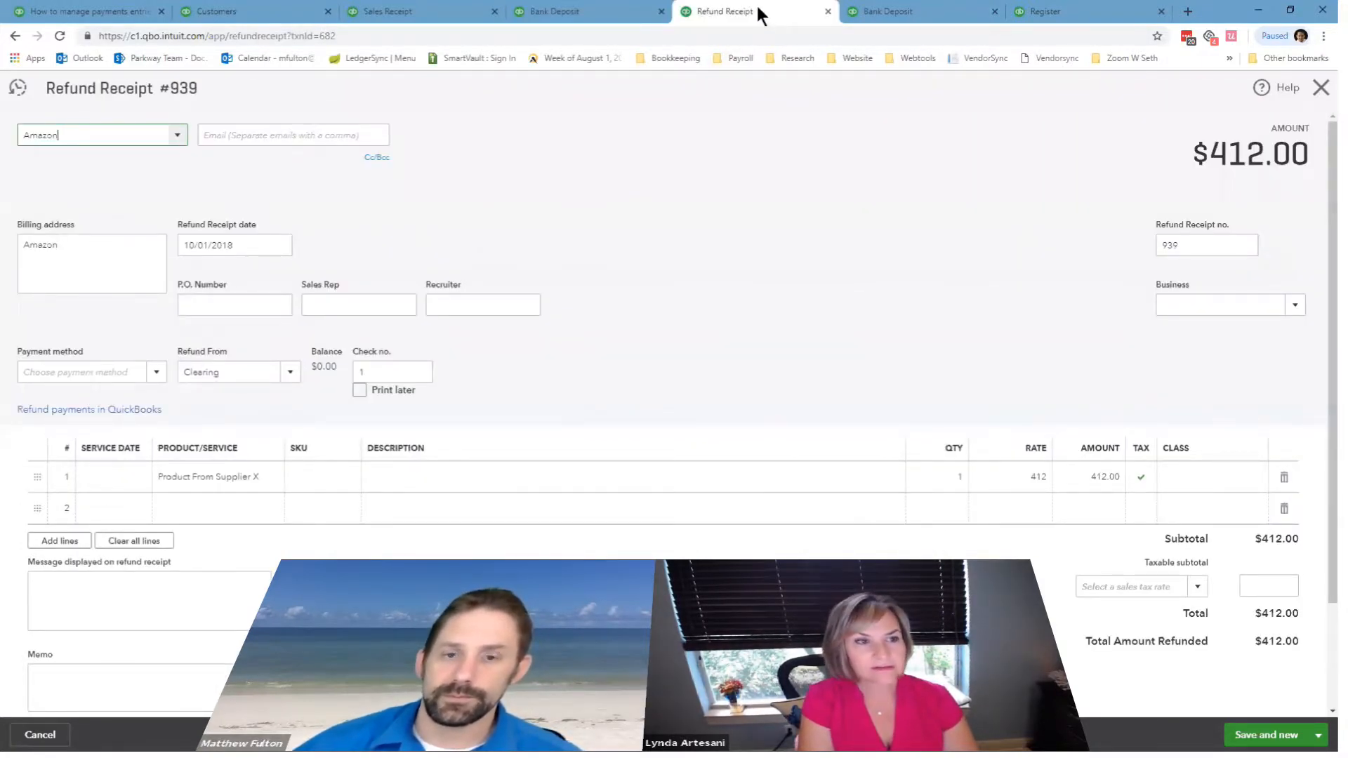
mouse_move(802, 351)
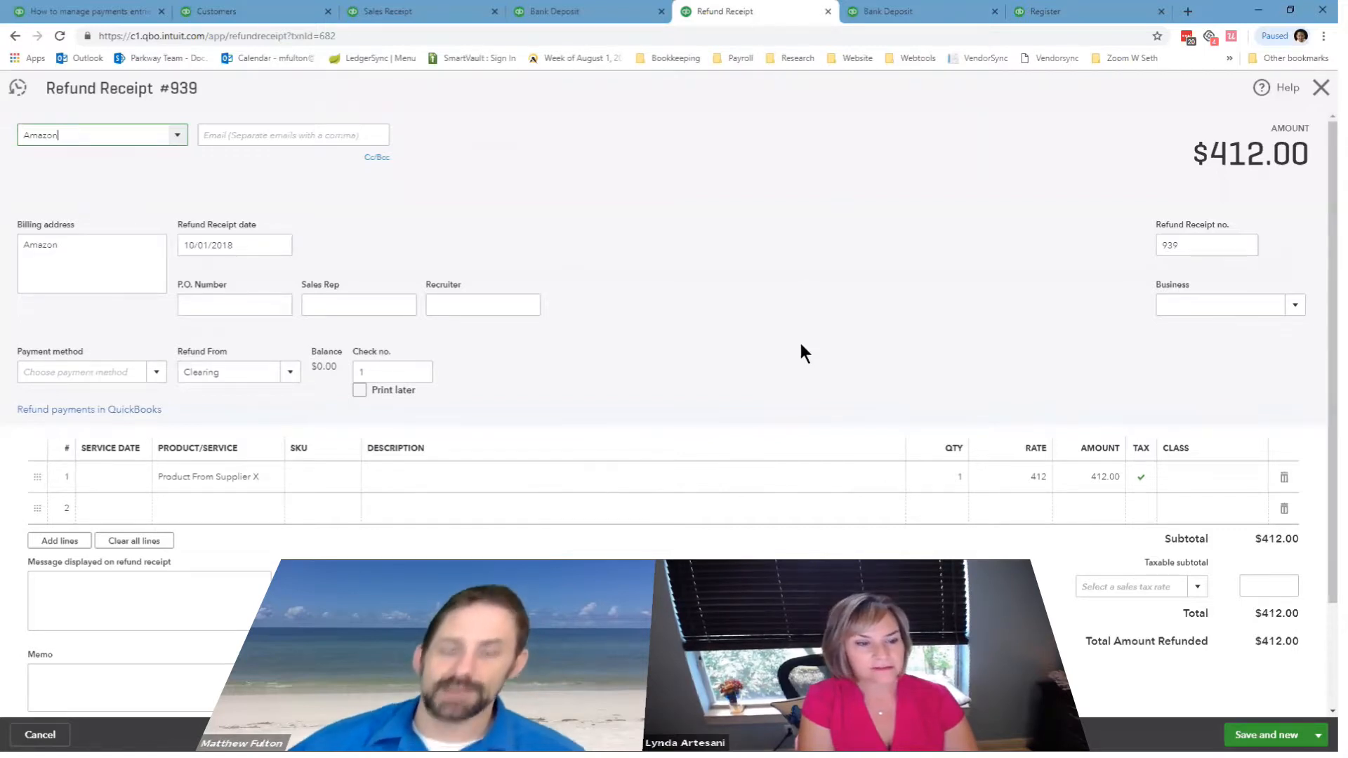
mouse_move(322, 279)
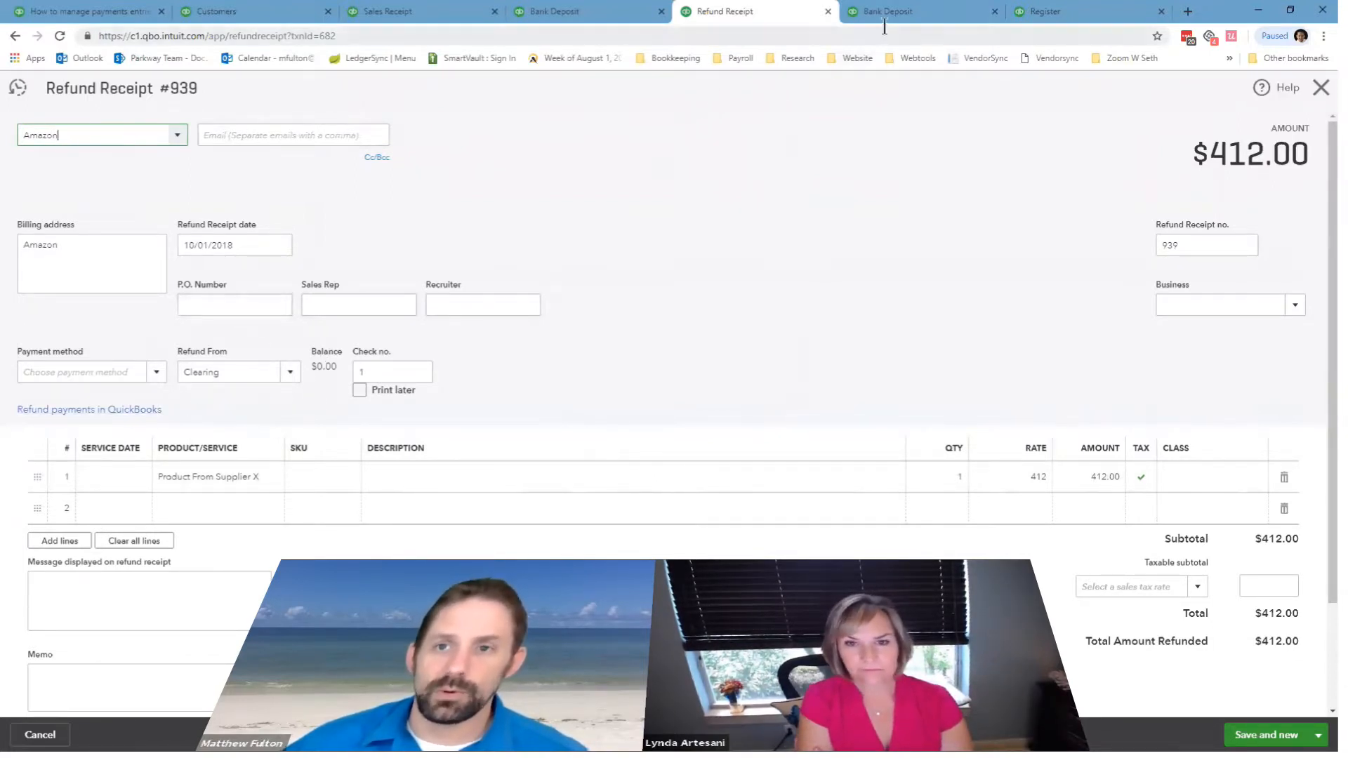
- Review the 10/10/2018 Clearing deposit with its $168.29 Commission Expense refund line for Amazon
left_click(888, 11)
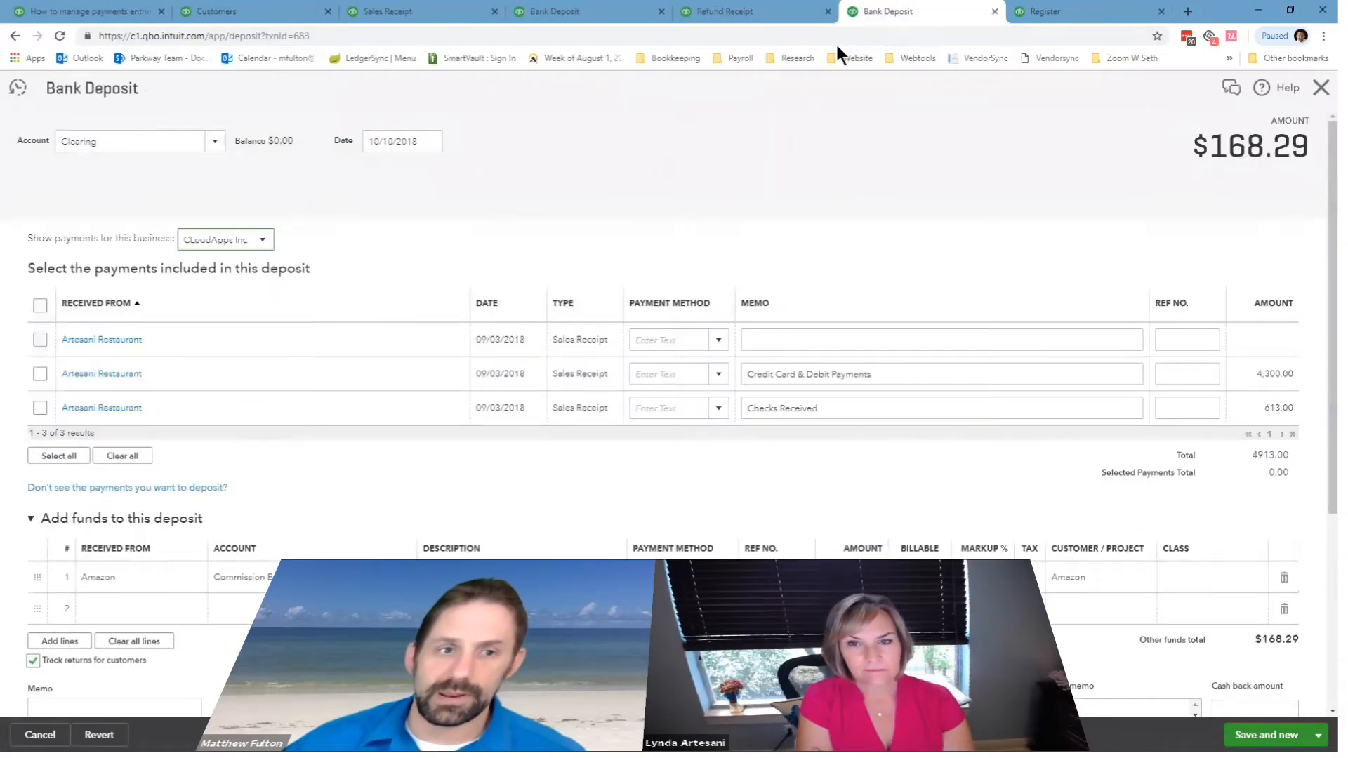
mouse_move(301, 275)
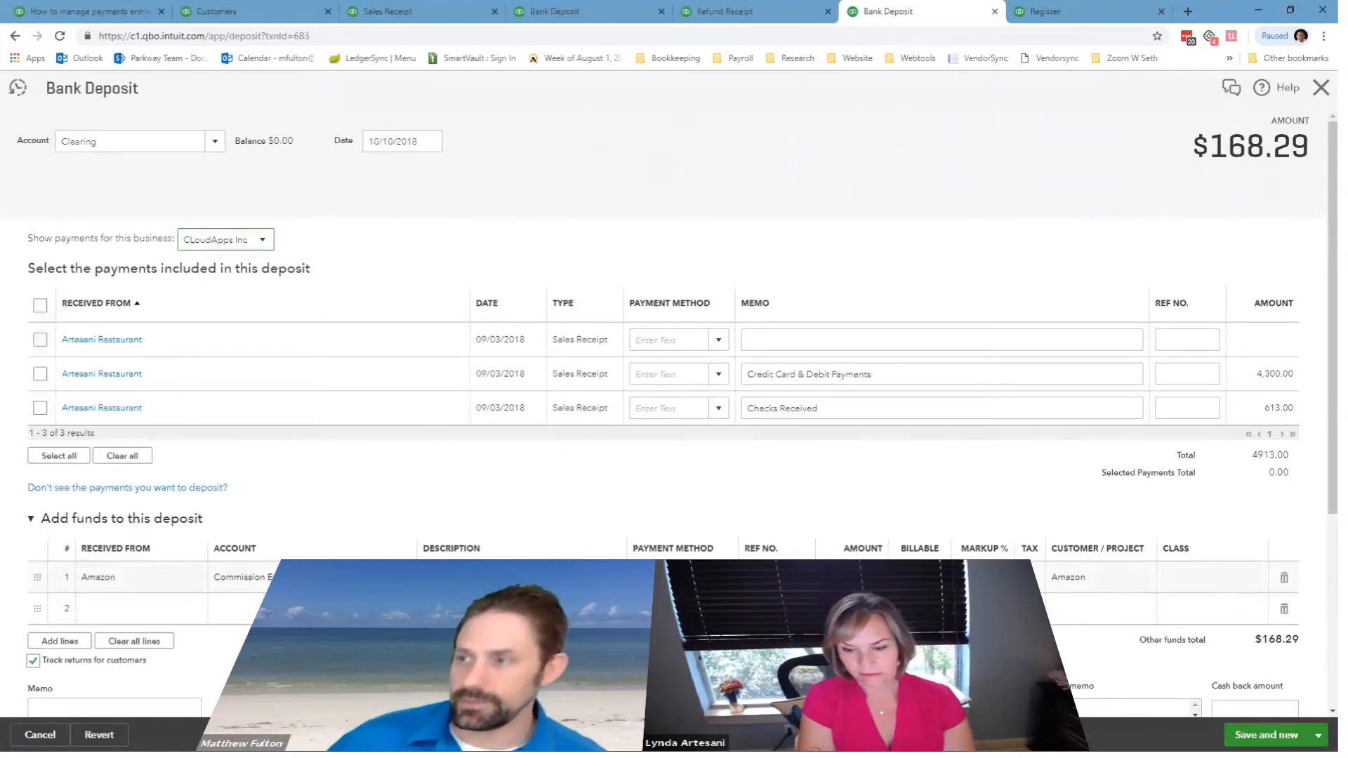
scroll("down", 3)
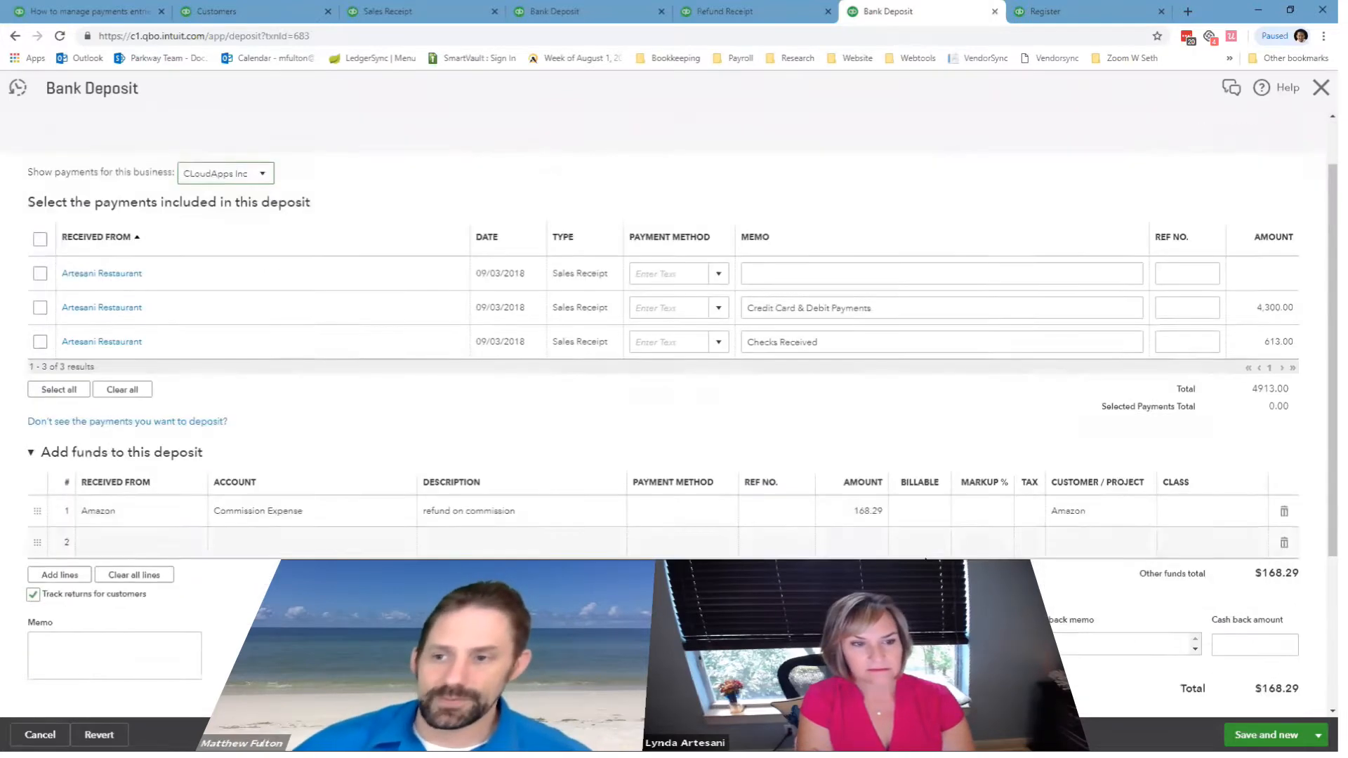
scroll("up", 3)
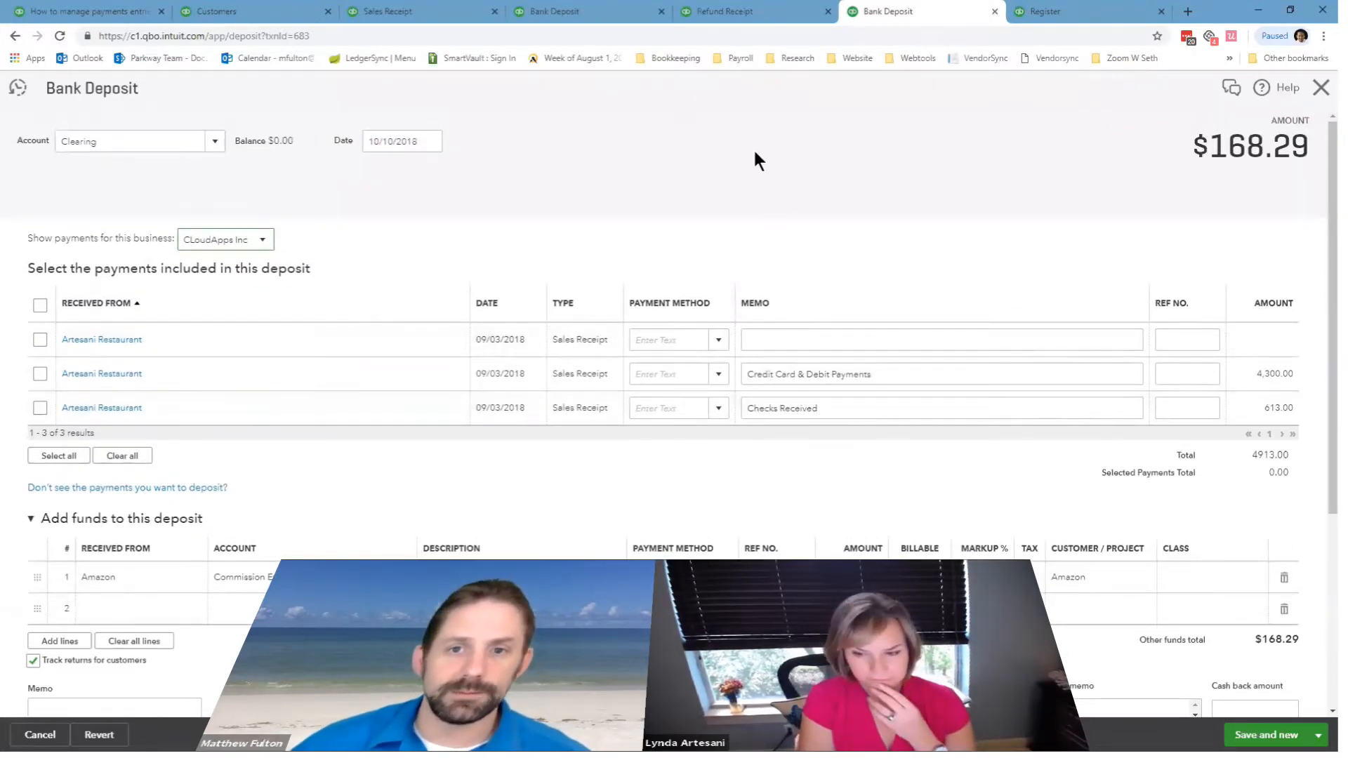
mouse_move(1087, 14)
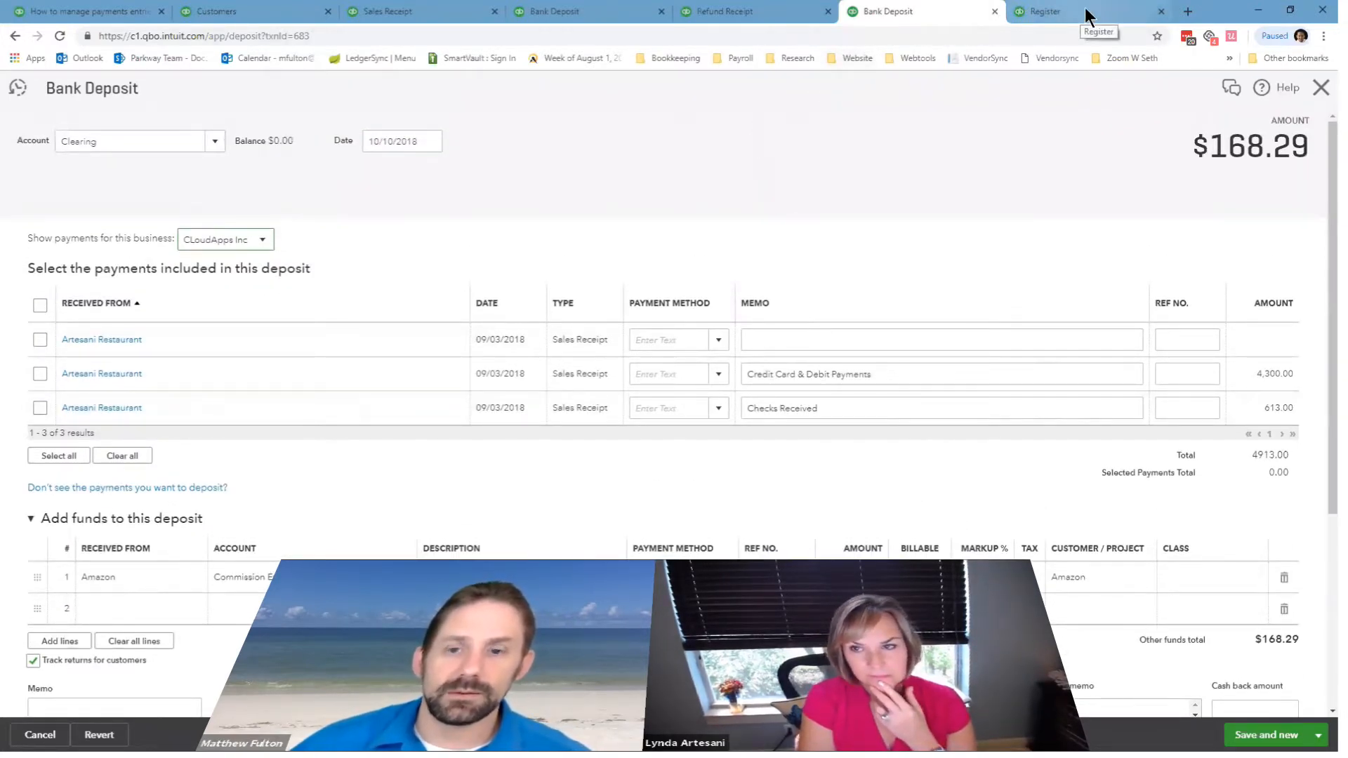
- Show the Clearing register with the $412 refund, $168.29 deposit and $0.00 ending balance
left_click(1057, 11)
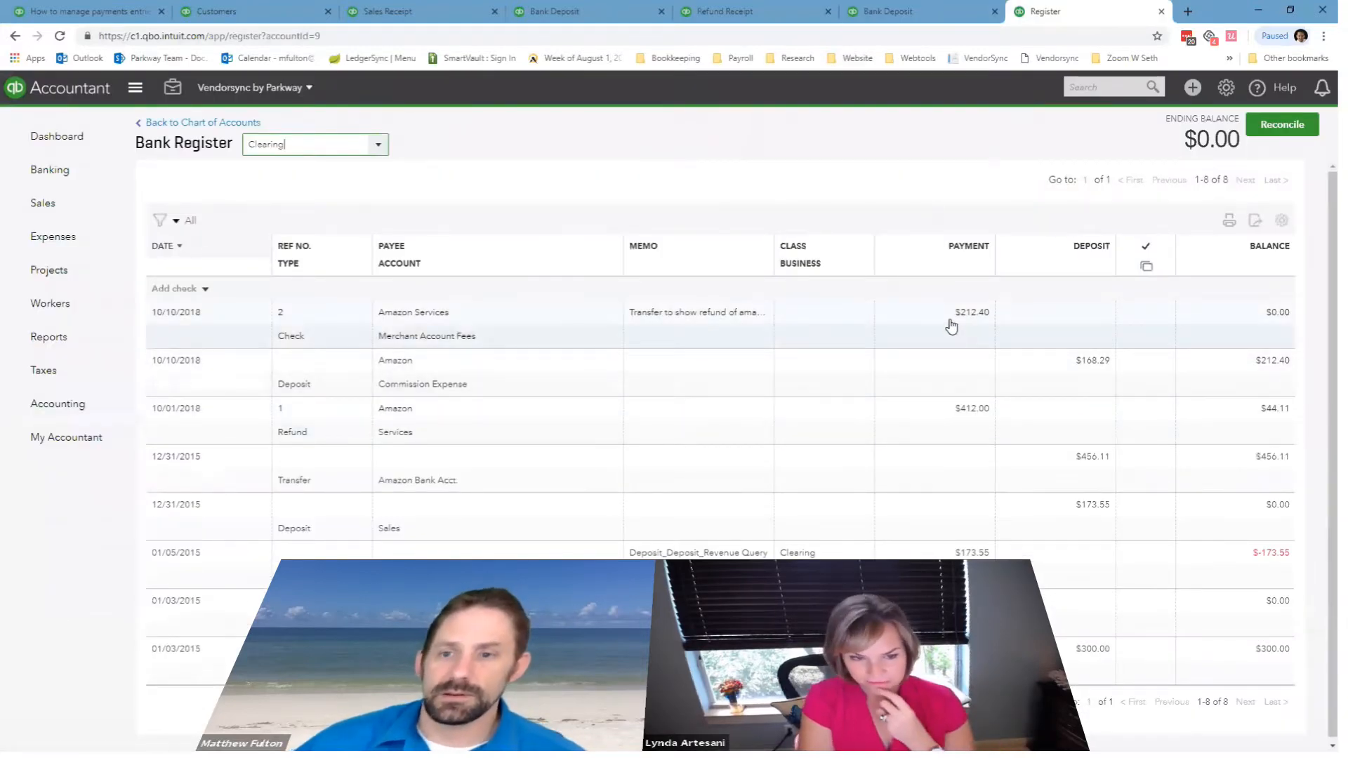
mouse_move(1027, 321)
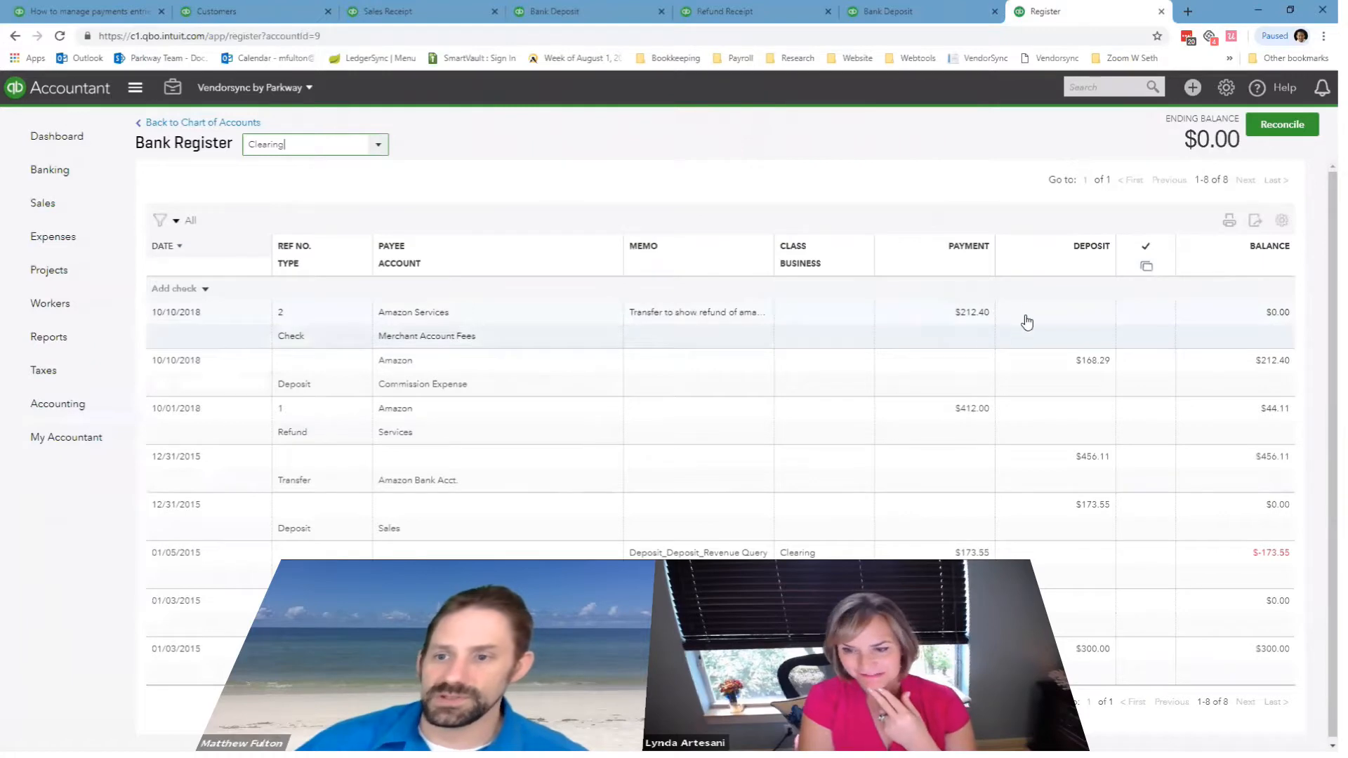
mouse_move(942, 353)
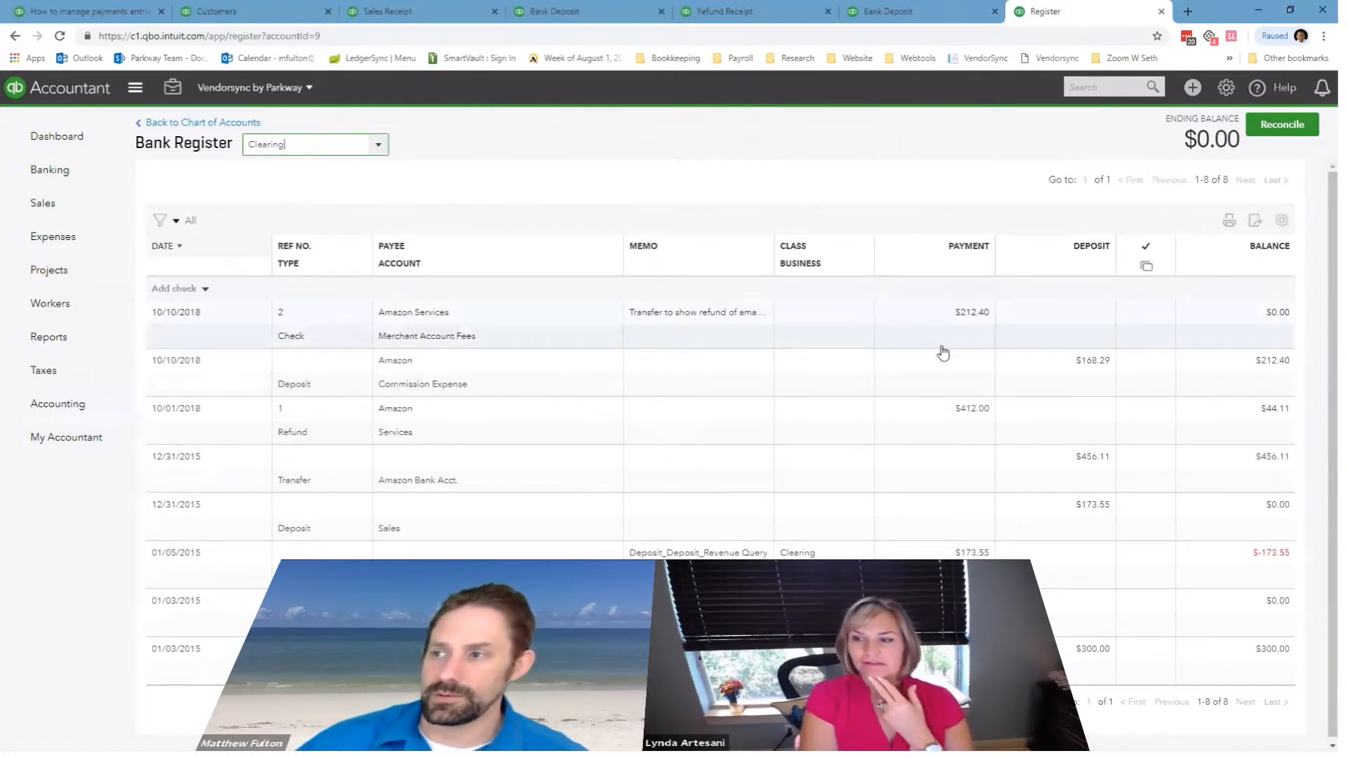